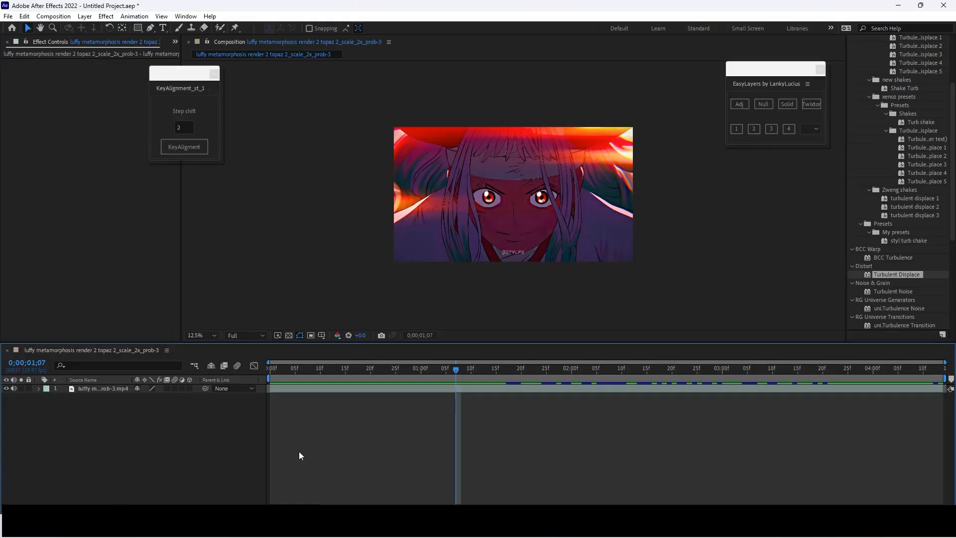
mouse_move(270, 446)
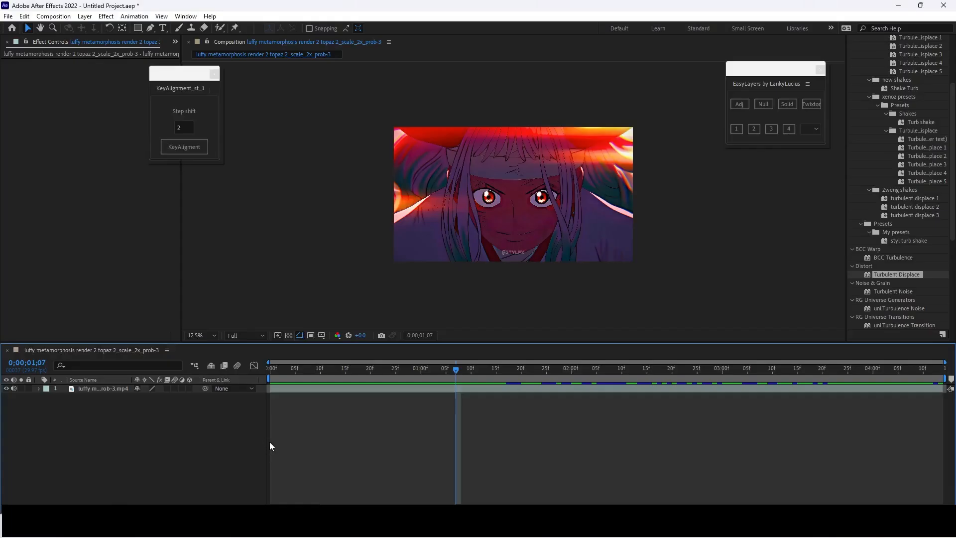
Create a new text layer above the footage and type "want text like this?".
left_click(102, 388)
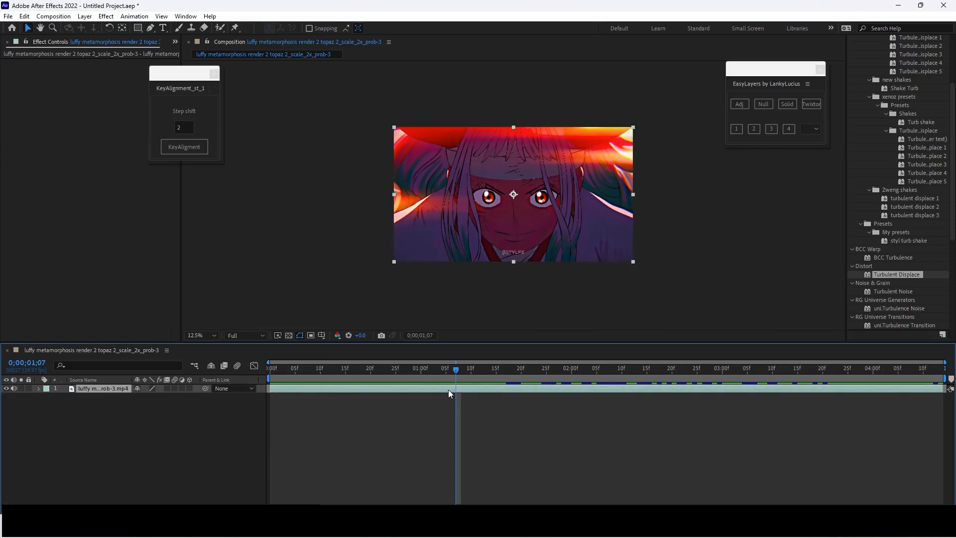
mouse_move(125, 110)
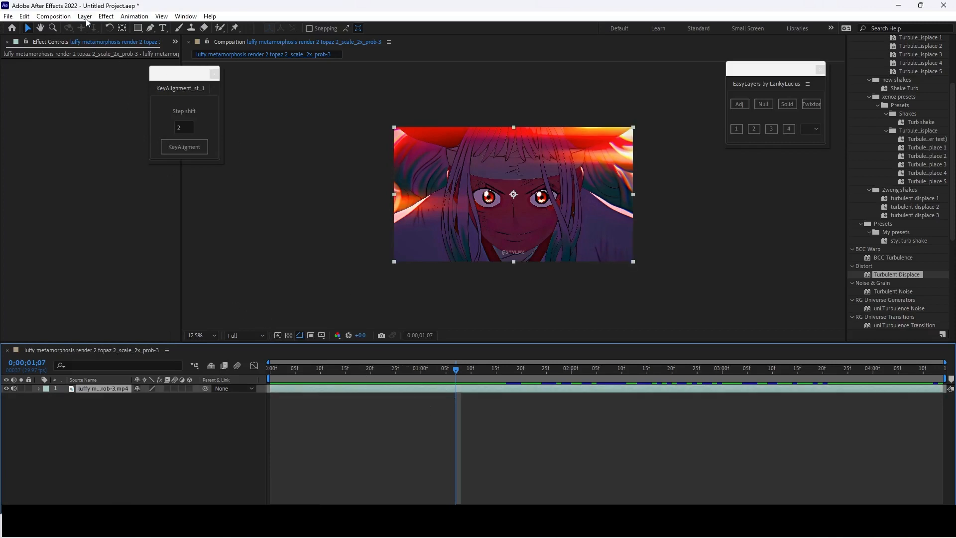
left_click(84, 16)
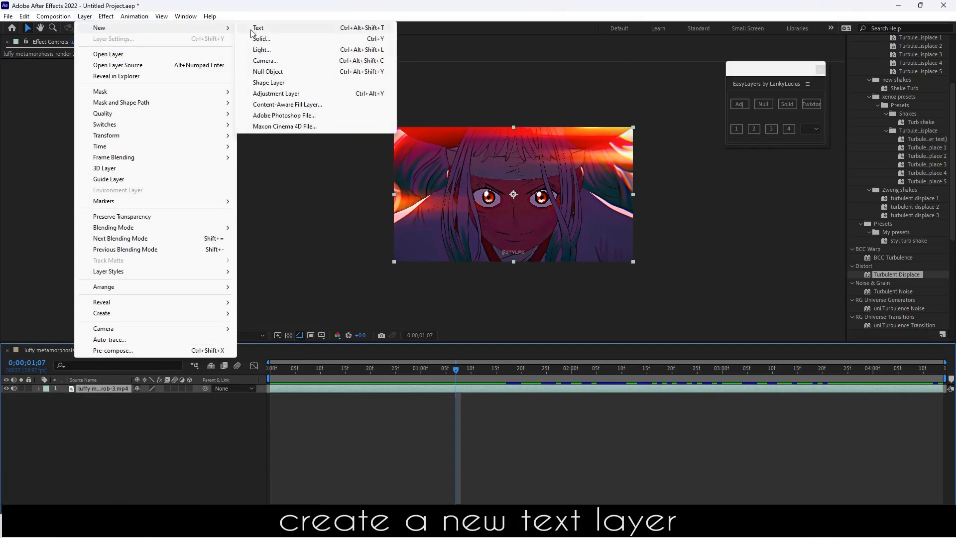
left_click(258, 27)
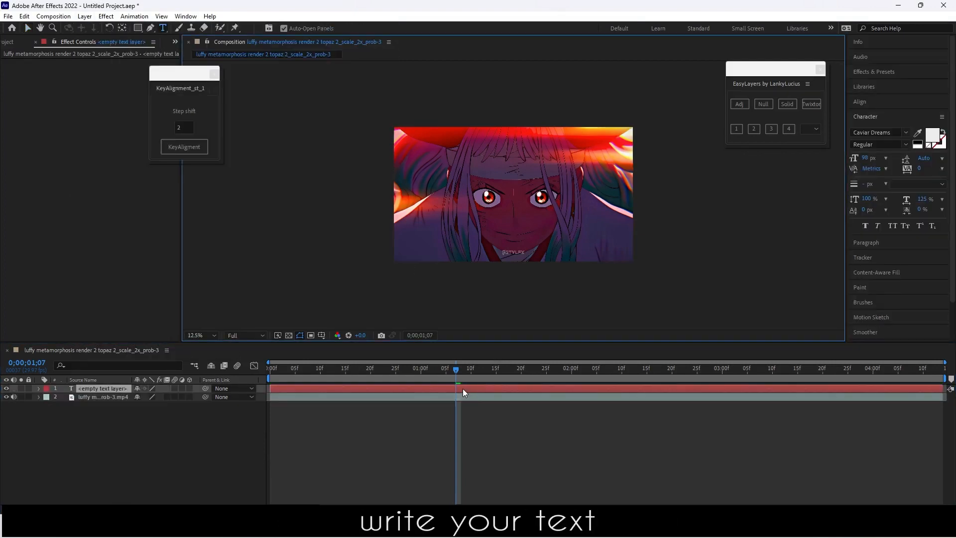
type("want text like this?")
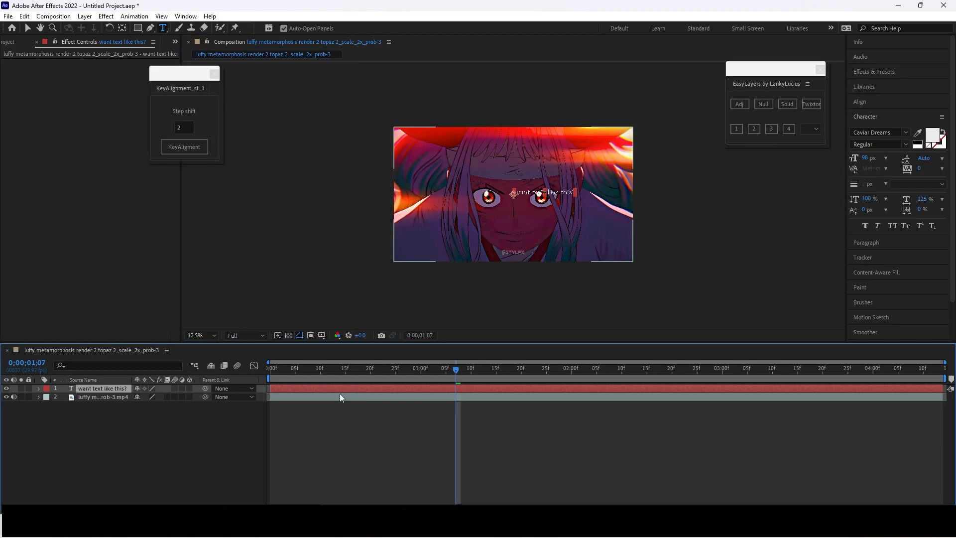
mouse_move(342, 390)
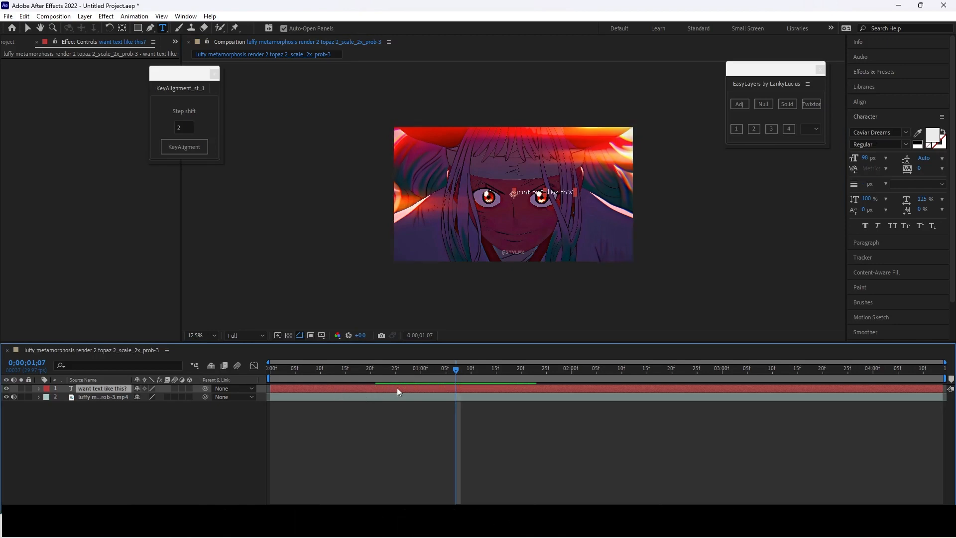
Centre the title horizontally and lower it near the bottom of the frame using a temporary grid.
left_click(859, 102)
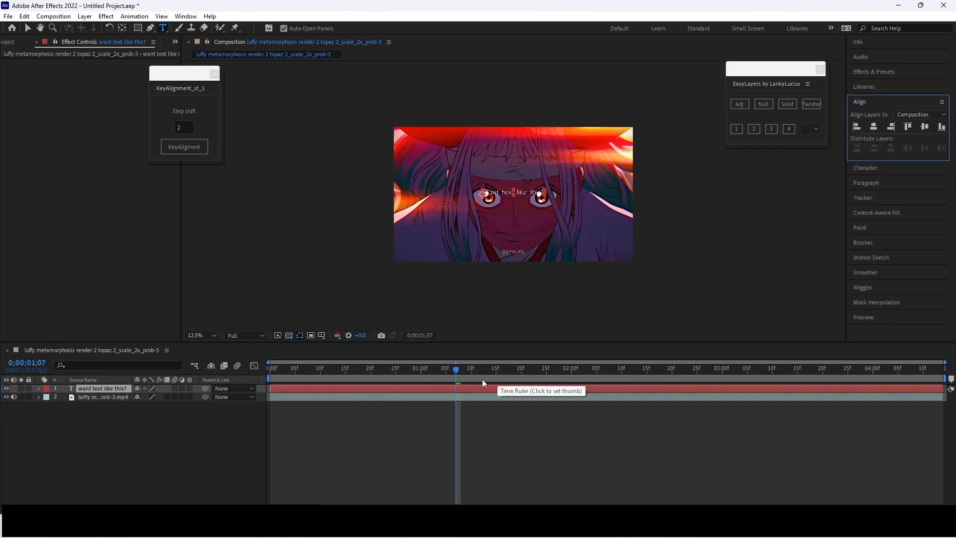
left_click(320, 335)
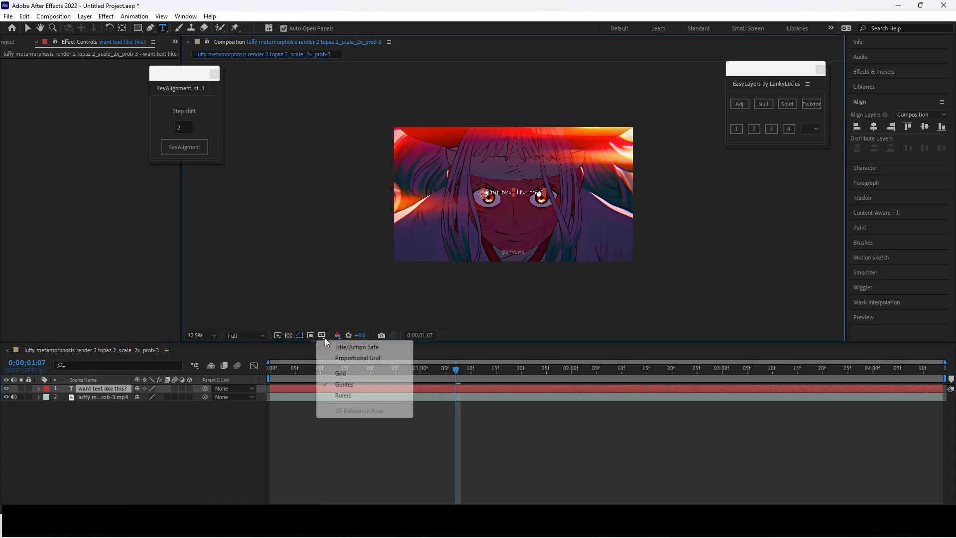
left_click(340, 372)
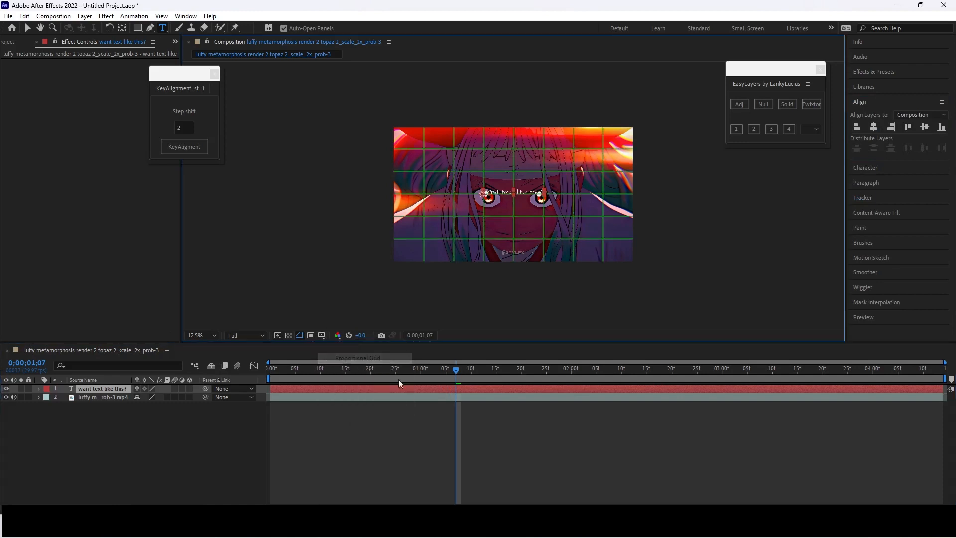
key("p")
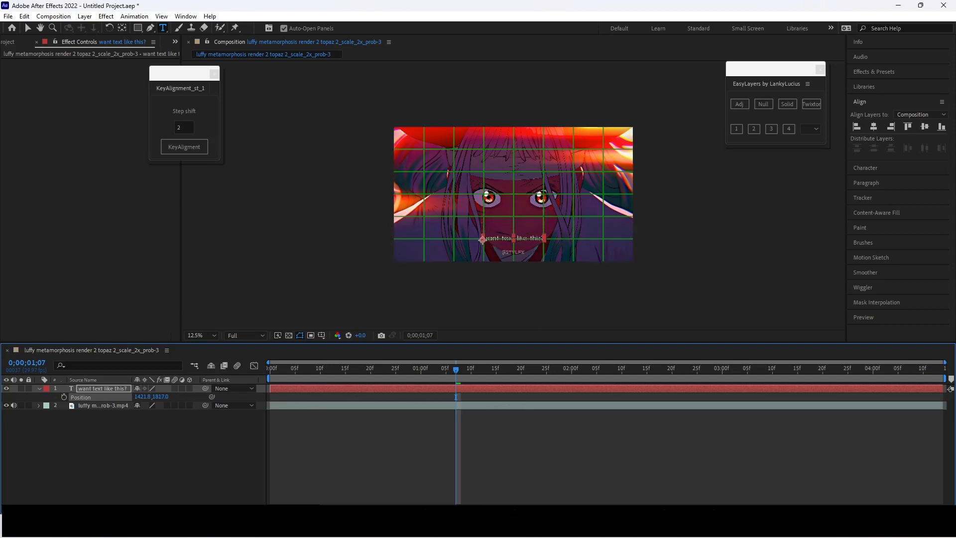
left_click(321, 335)
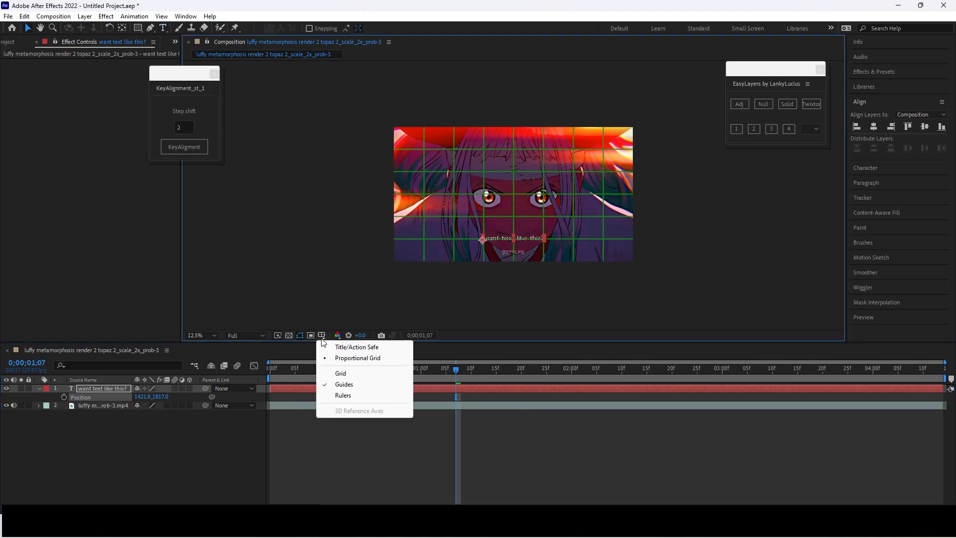
left_click(344, 384)
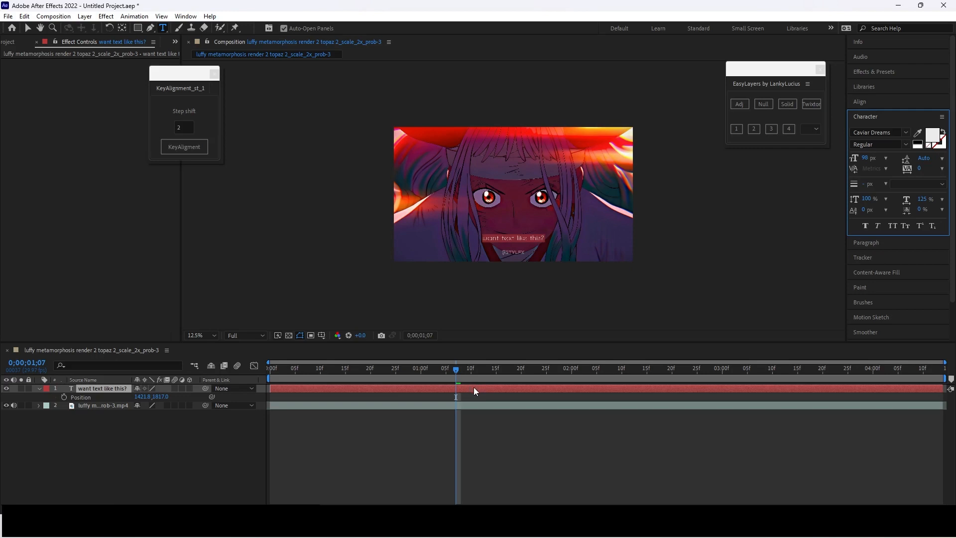
mouse_move(865, 159)
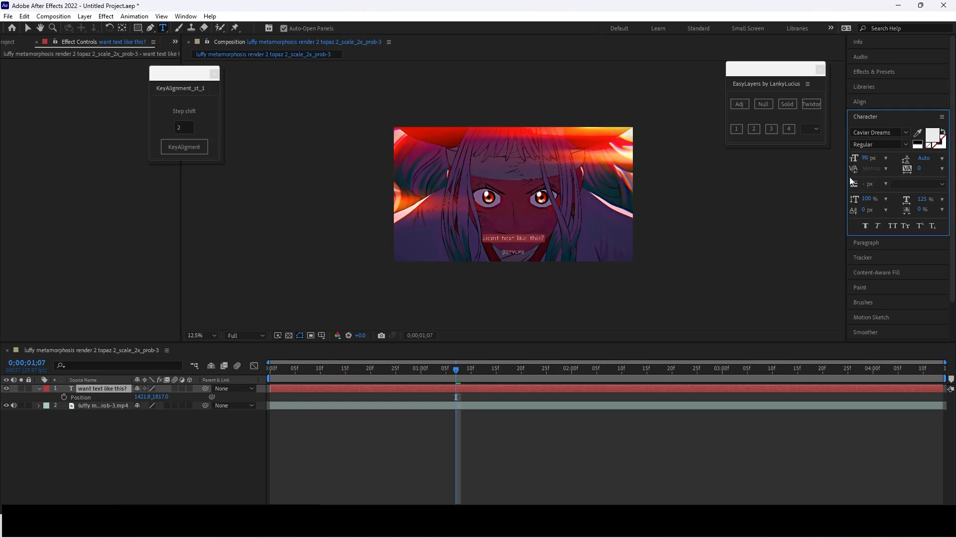
mouse_move(851, 102)
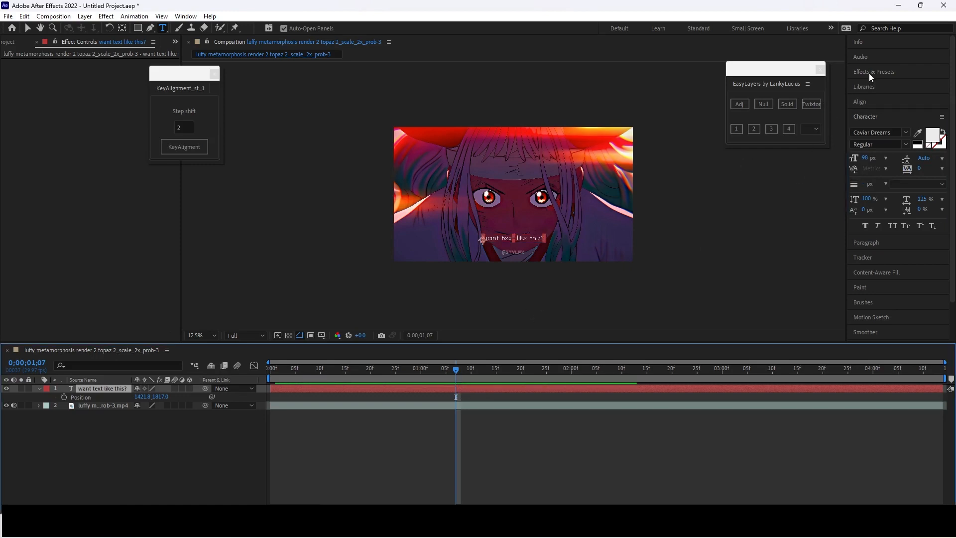
Apply Deep Glow with Unmult enabled and a Drop Shadow to the title layer.
type("deep glow")
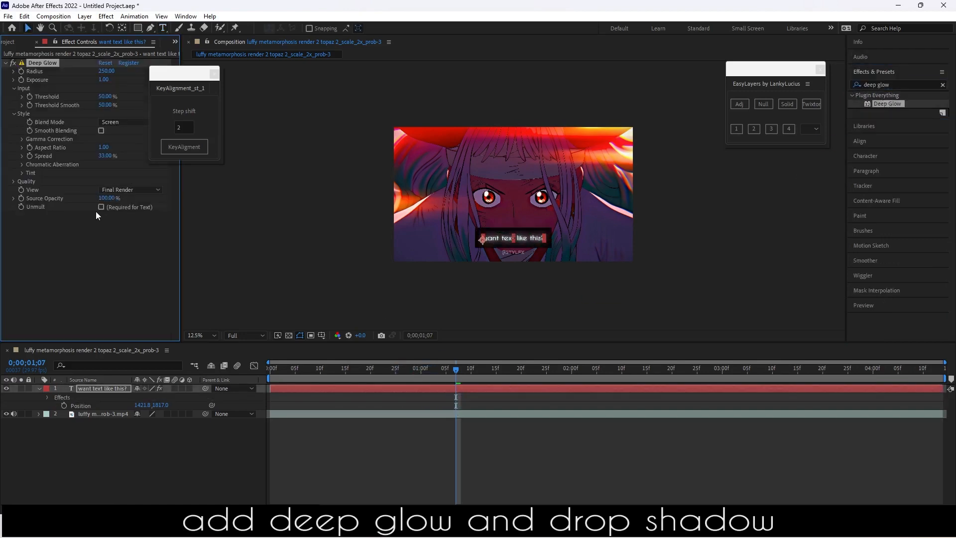
left_click(101, 207)
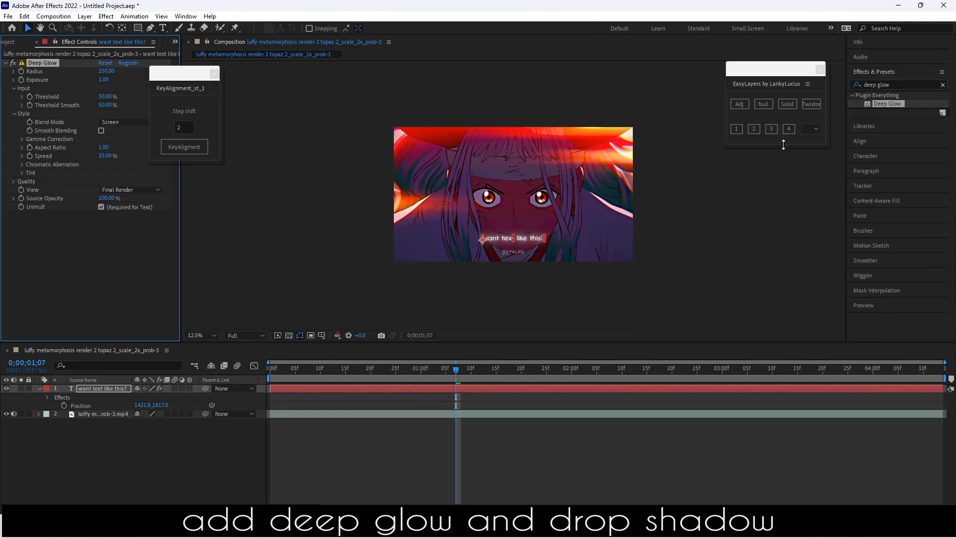
type("drop sh")
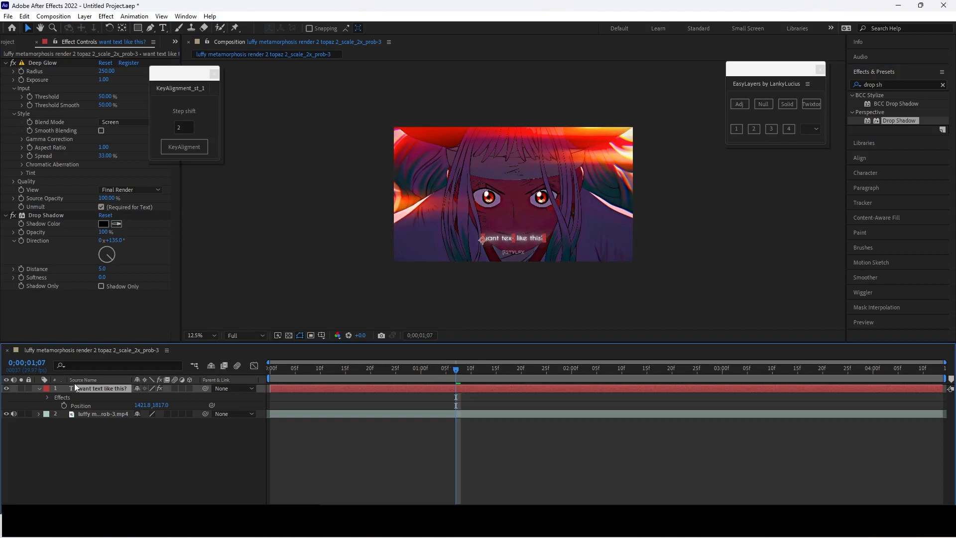
left_click(39, 388)
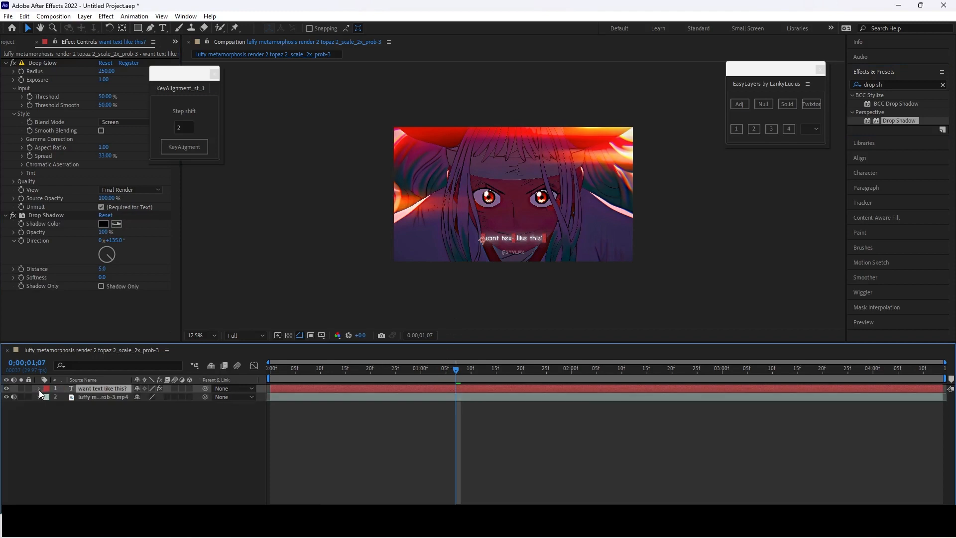
Add Opacity and Blur to Animator 1, with Opacity 0% and Blur 20.
left_click(39, 388)
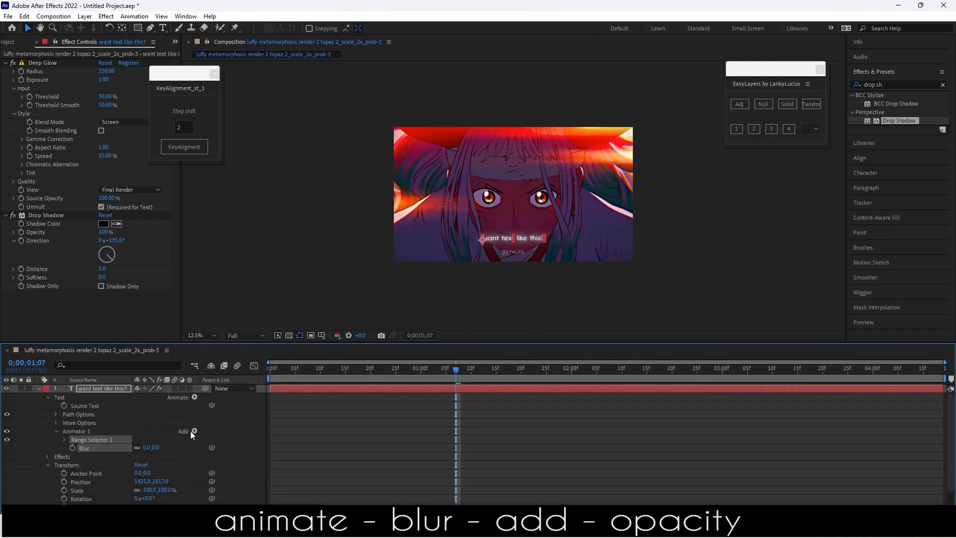
left_click(189, 431)
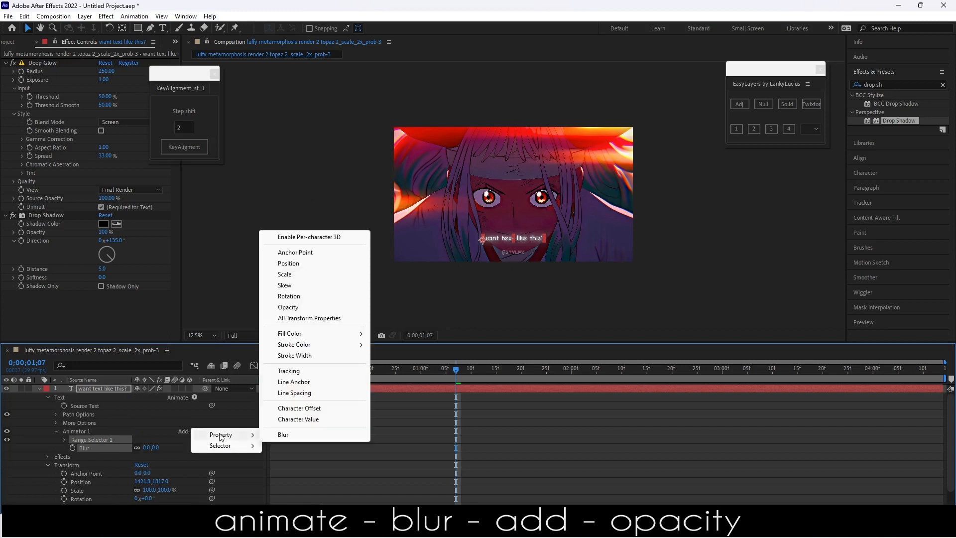
left_click(288, 307)
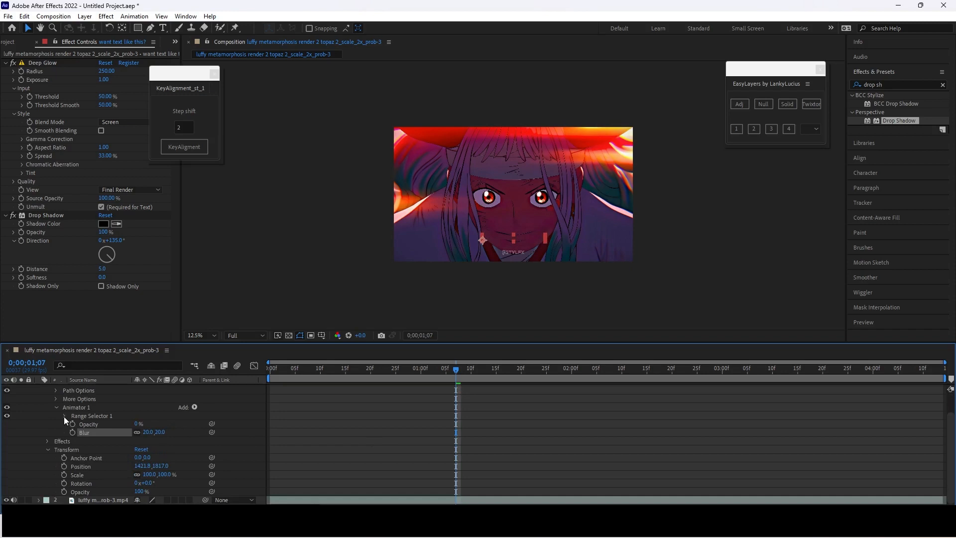
left_click(64, 416)
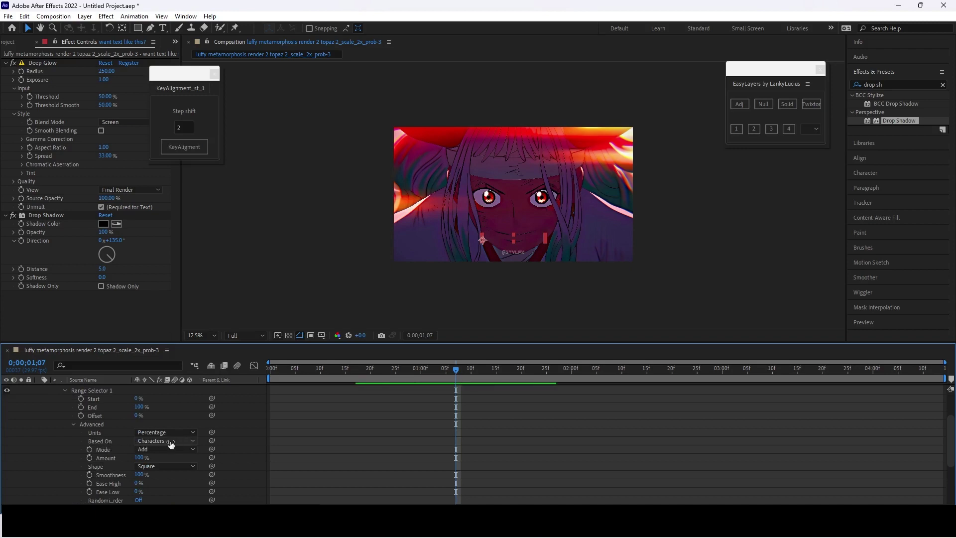
left_click(165, 440)
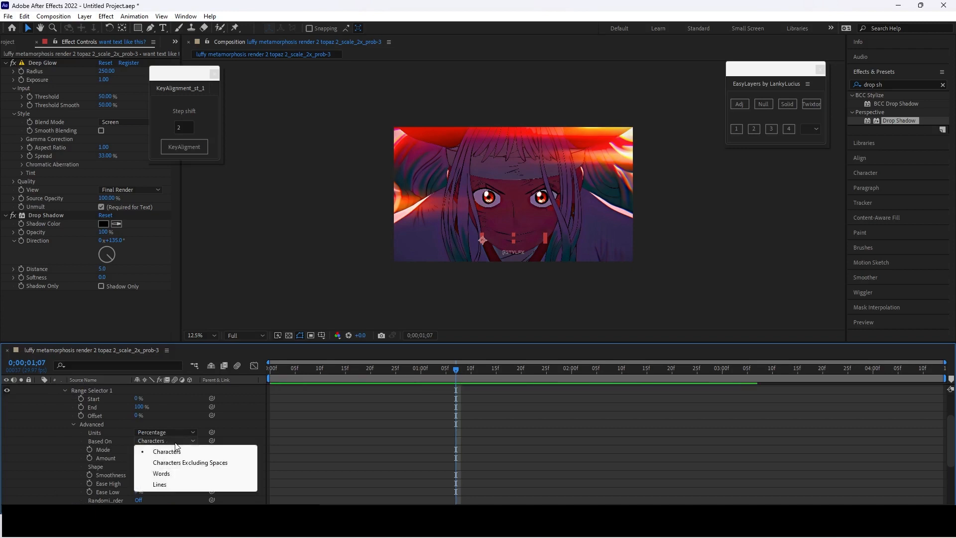
mouse_move(181, 466)
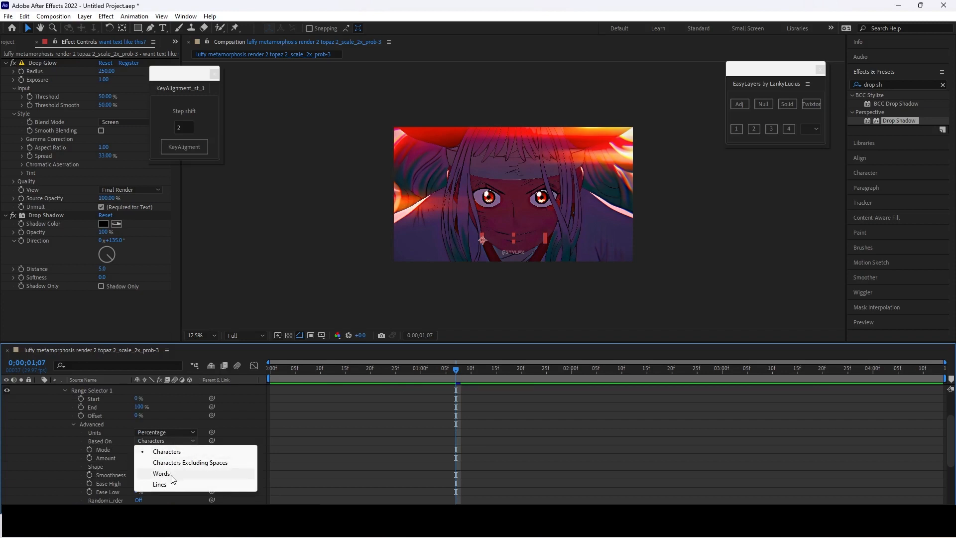
mouse_move(167, 453)
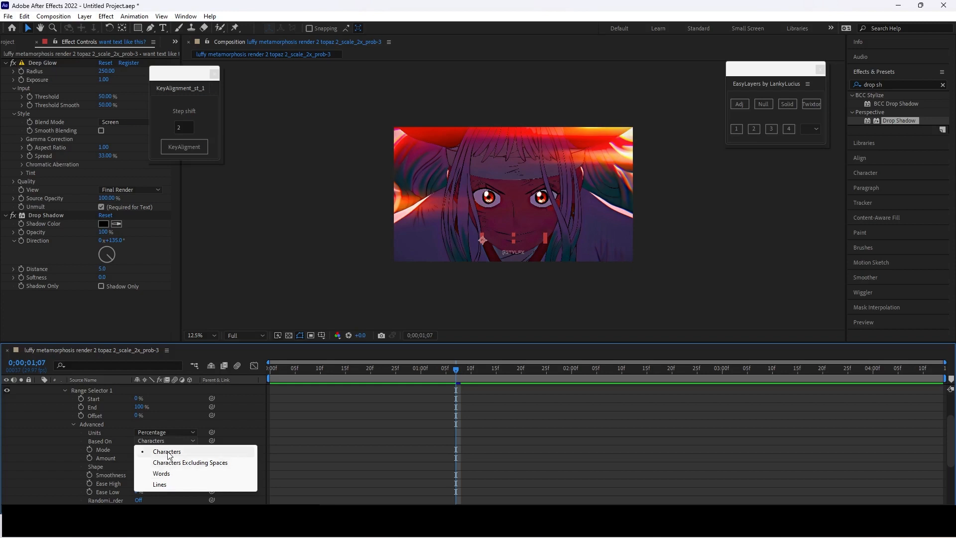
left_click(168, 452)
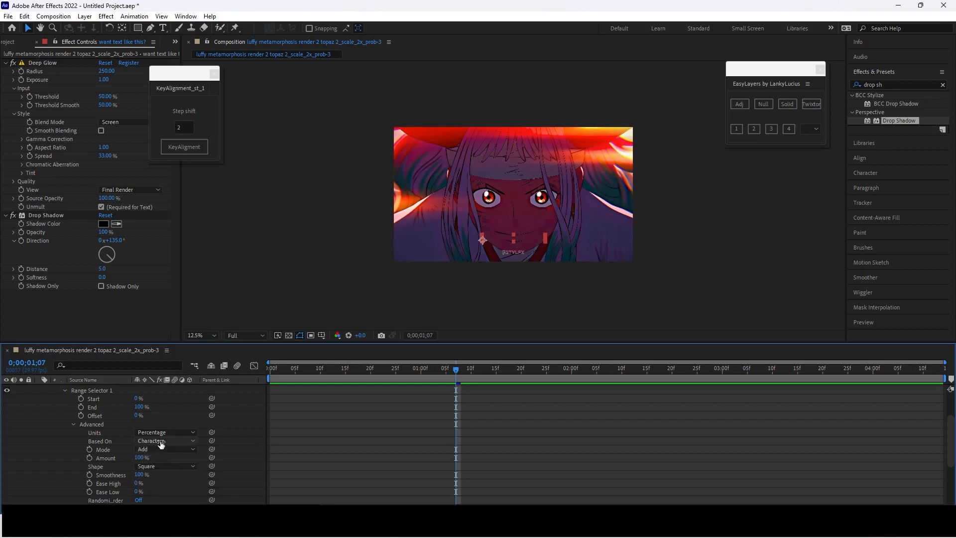
mouse_move(160, 447)
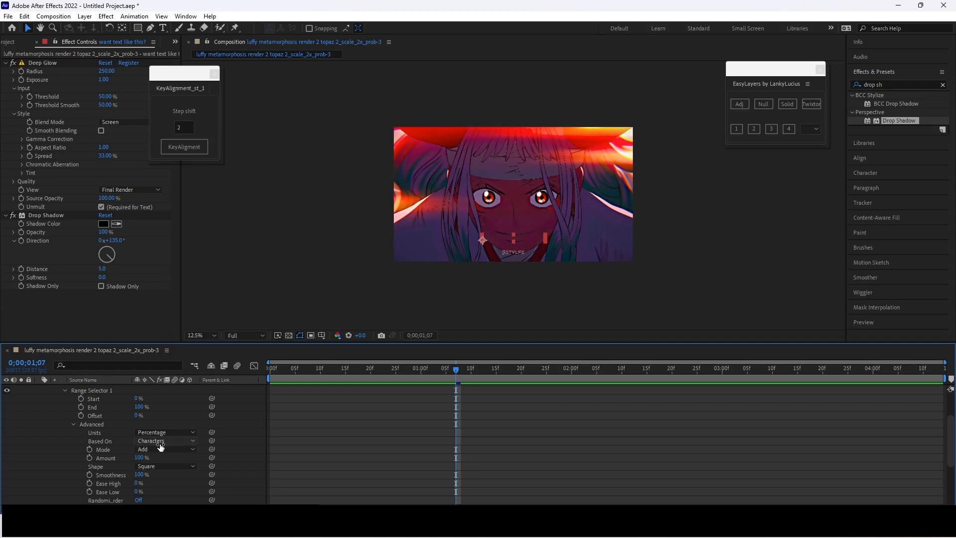
mouse_move(82, 457)
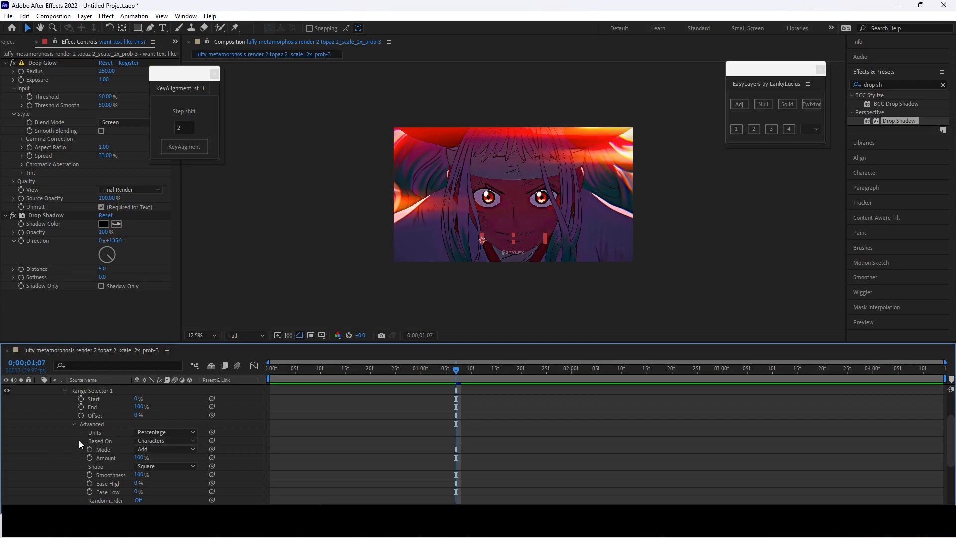
left_click(76, 424)
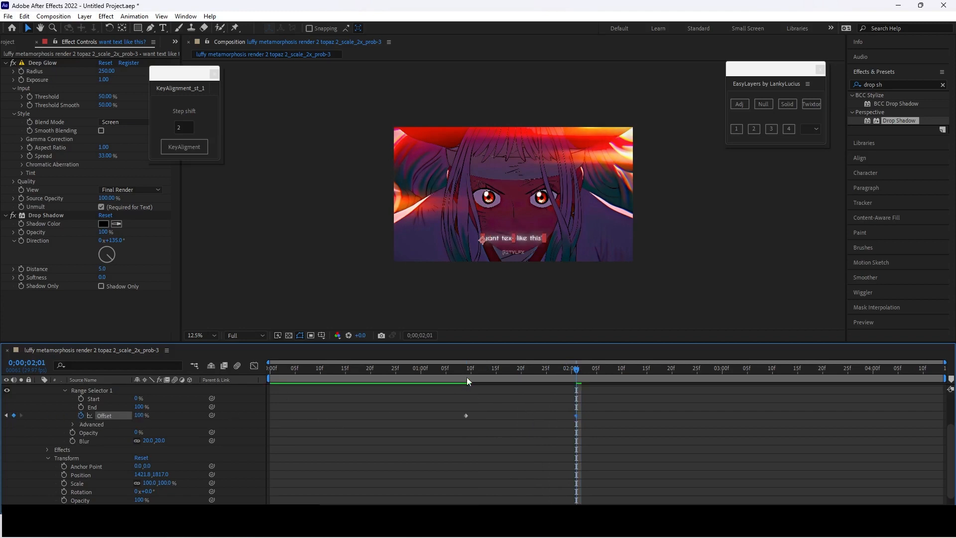
Scrub the timeline to preview the Offset reveal and place a third keyframe past two seconds.
left_click(536, 368)
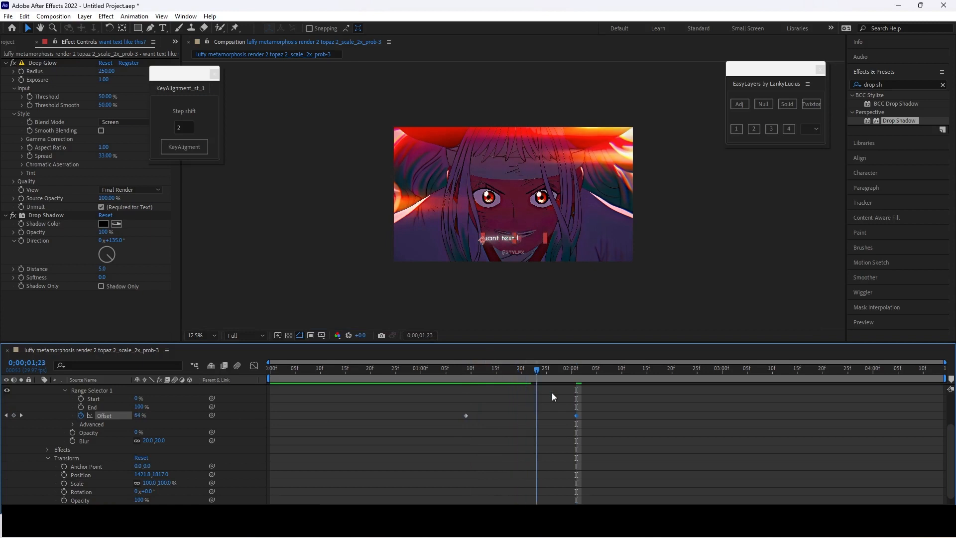
left_click(466, 369)
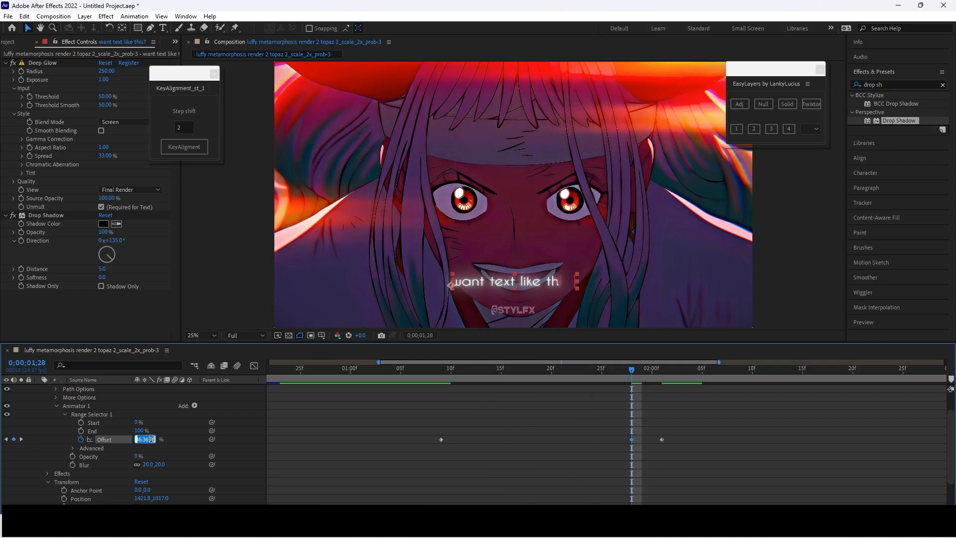
Set the middle Offset keyframe to 23% to slow the reveal's pacing.
type("23")
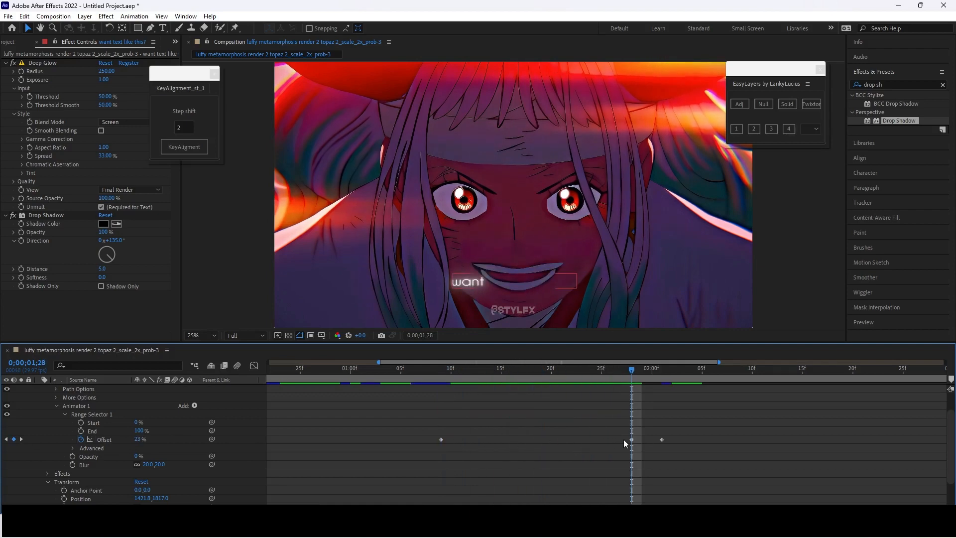
left_click(643, 369)
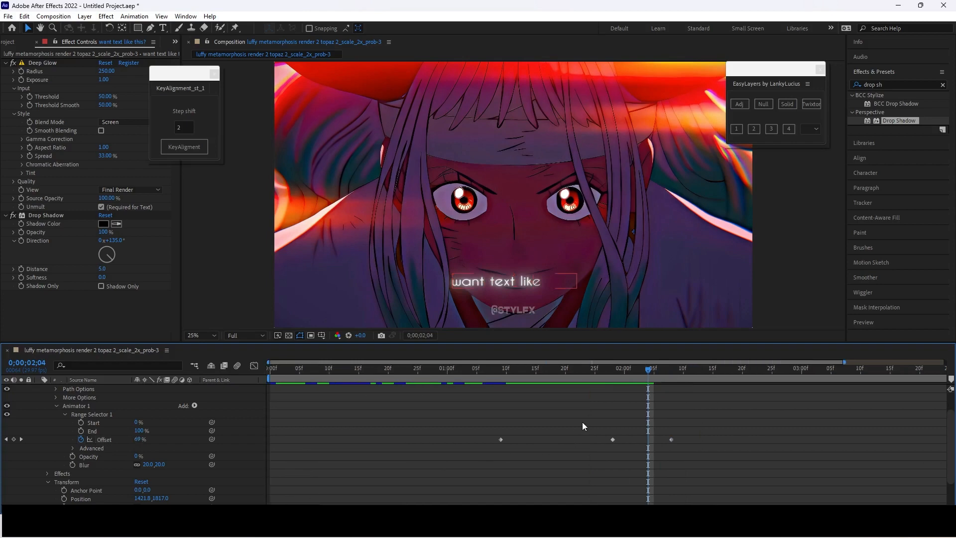
mouse_move(559, 448)
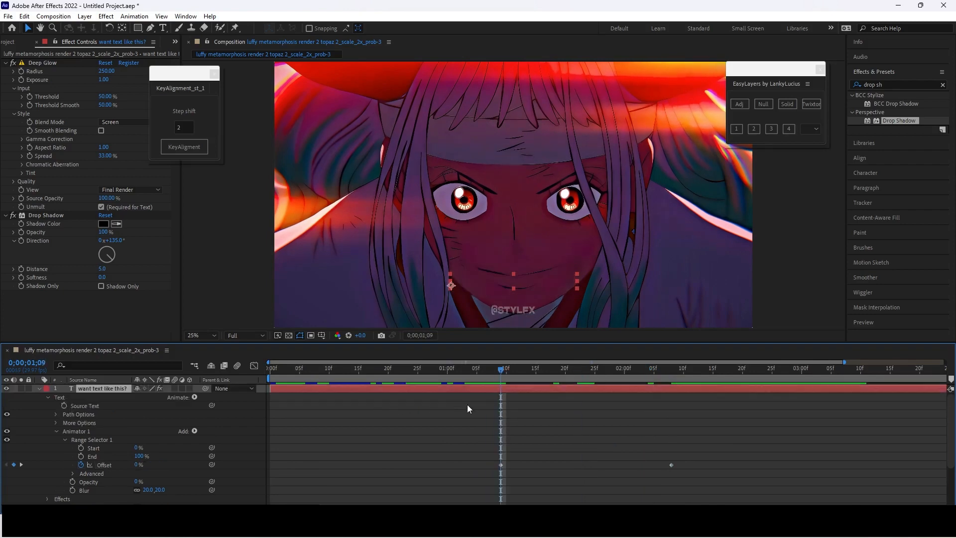
Apply Turbulent Displace to the title with Amount 40 and Size 30.
left_click(201, 334)
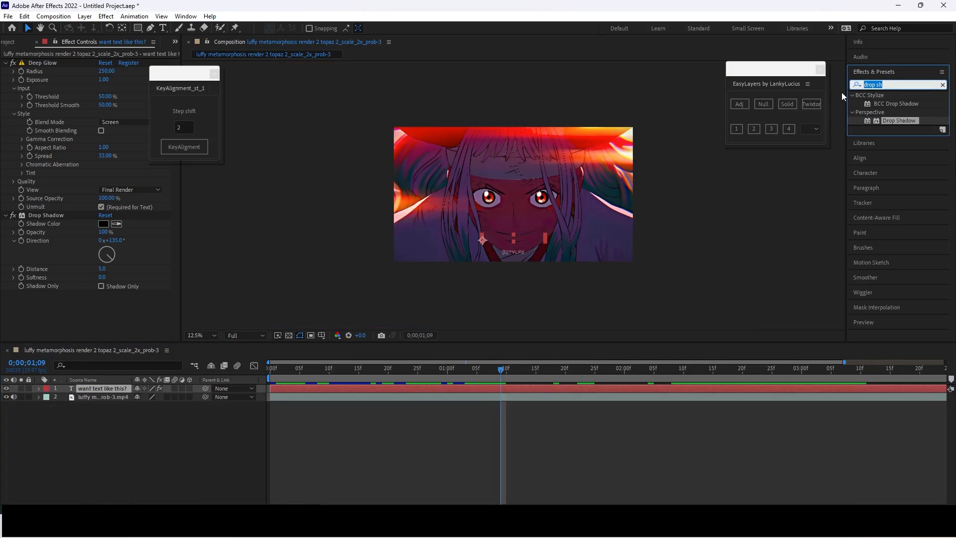
type("turb")
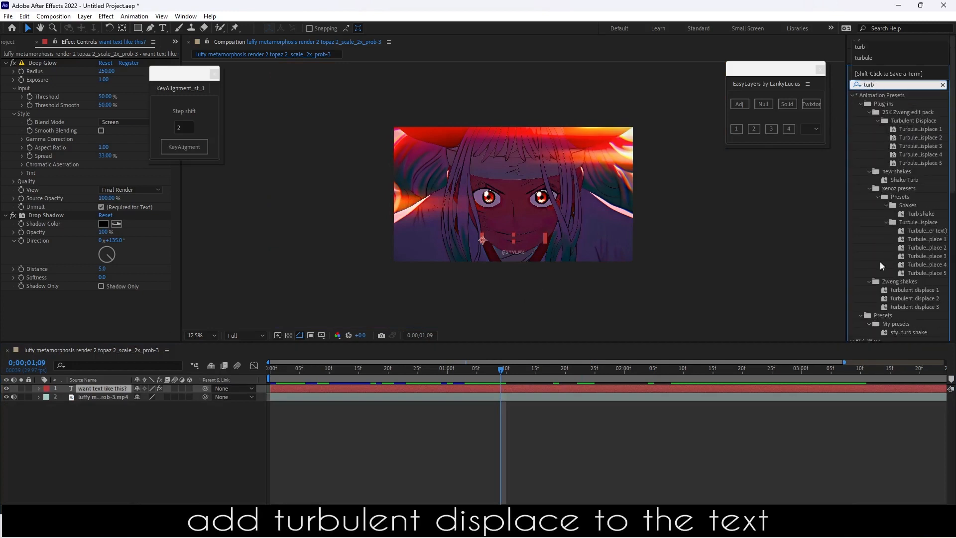
scroll("down", 3)
type("40")
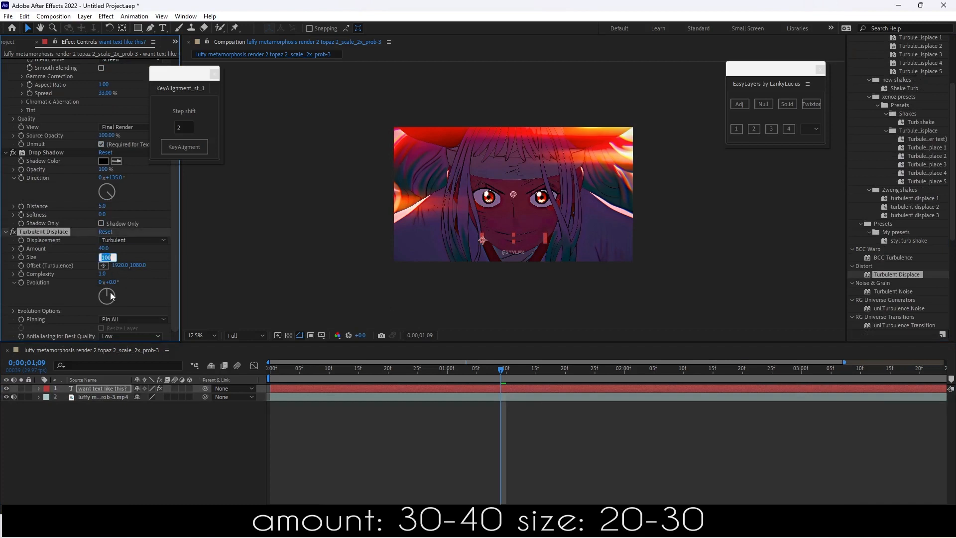
type("2")
type("30")
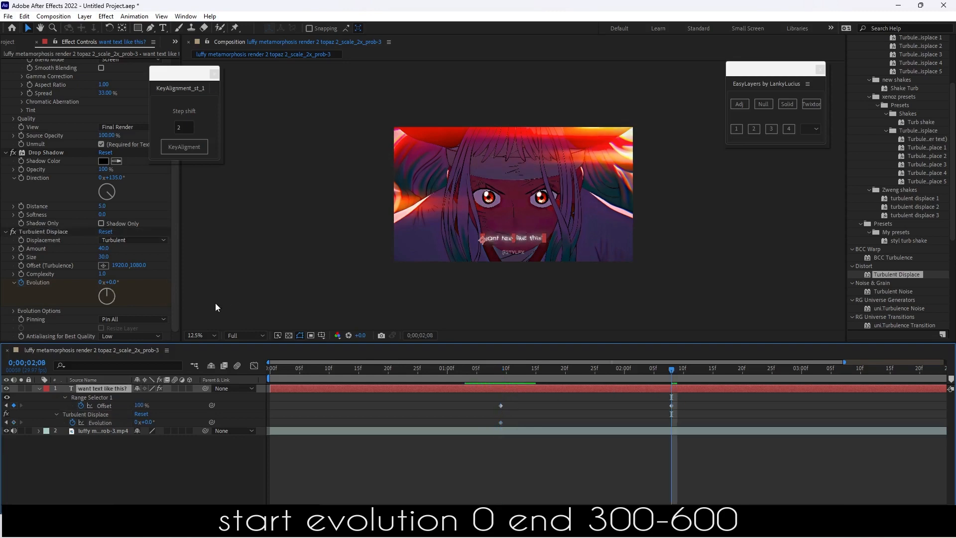
Keyframe Evolution from 0° to about 400° across the reveal and scrub to preview the wobble.
type("400")
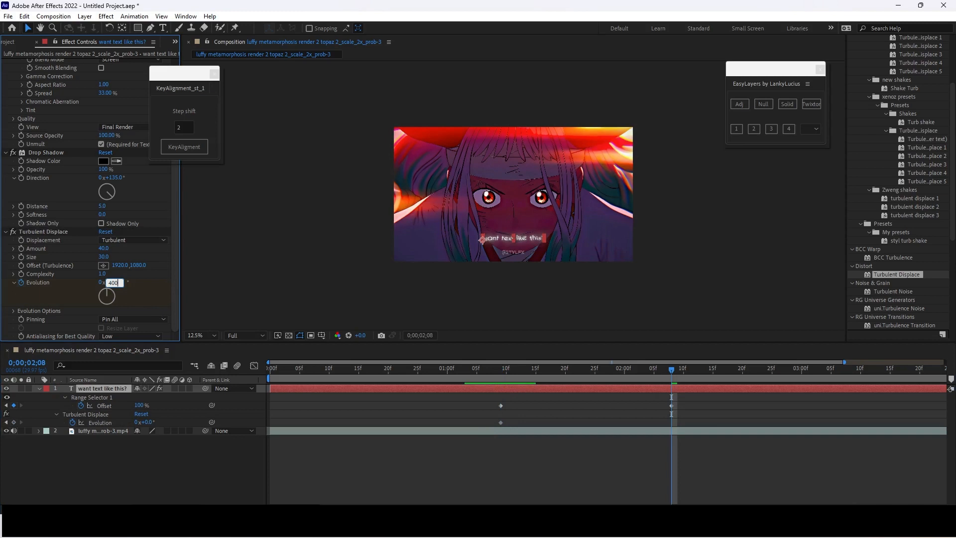
left_click(501, 368)
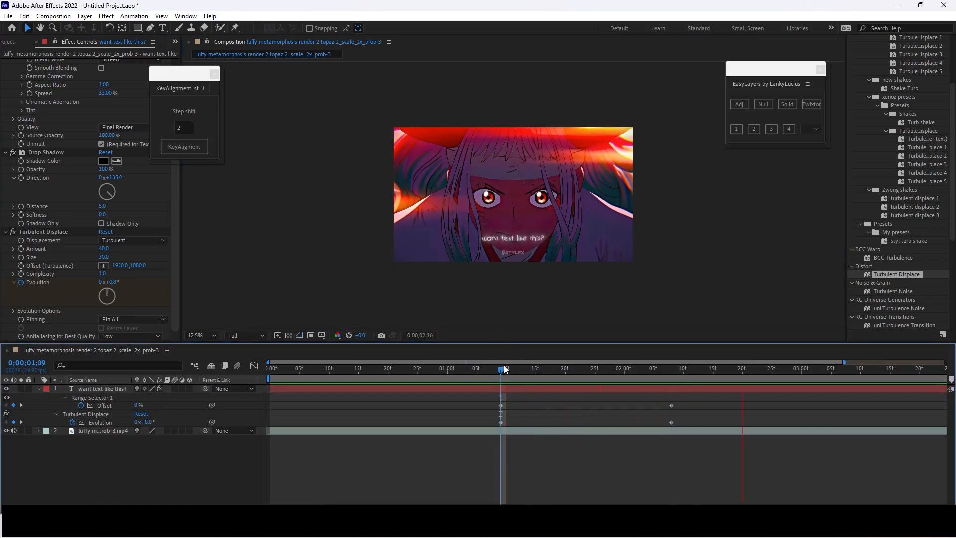
left_click(653, 369)
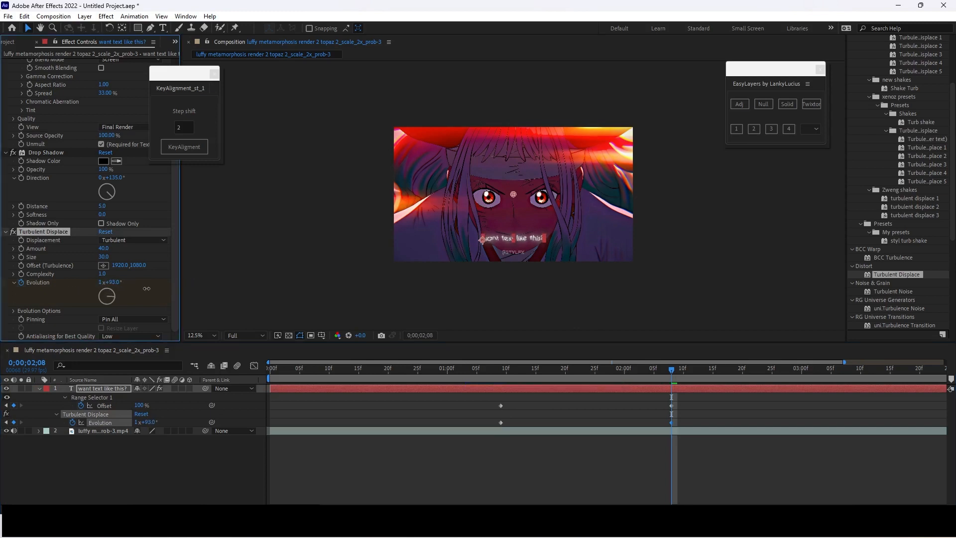
left_click(595, 368)
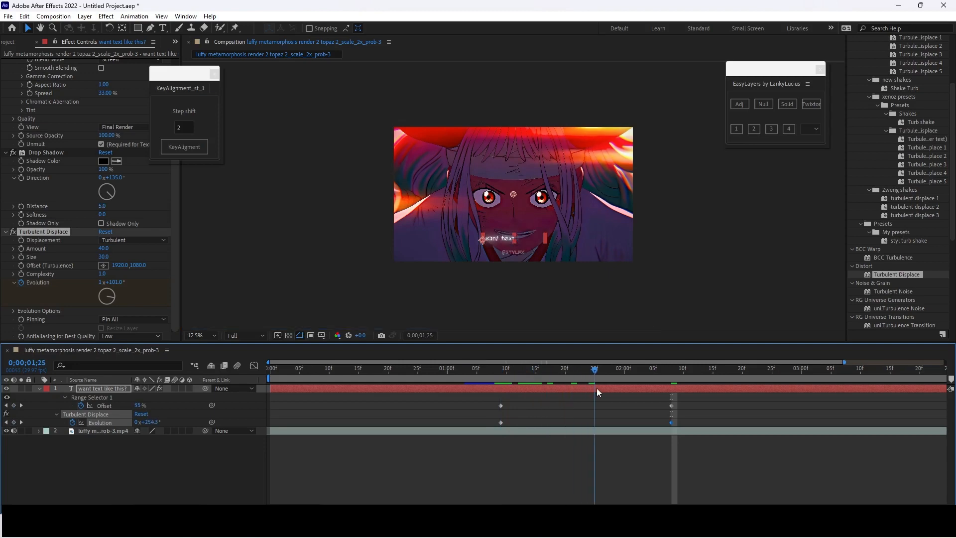